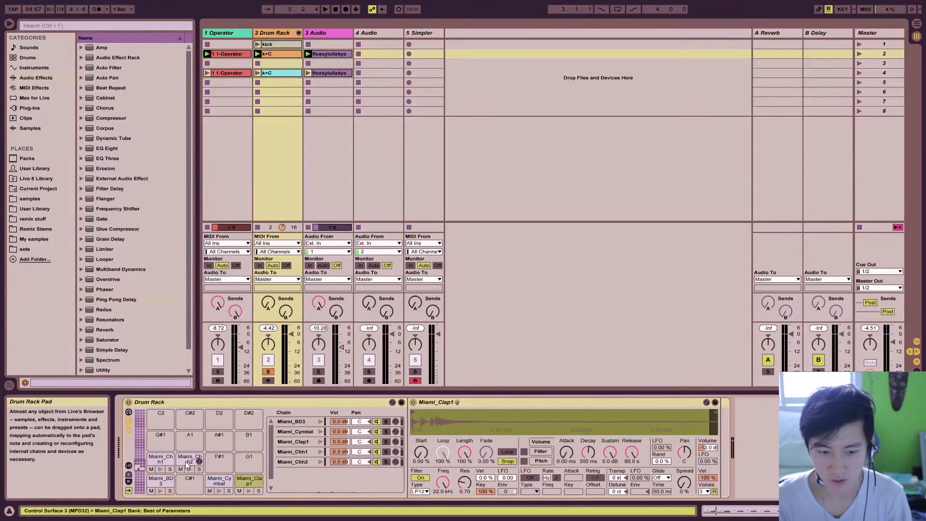
- Select the Miami_BD3 kick pad in the Drum Rack
{"action": "left_click", "coordinate": [160, 458]}
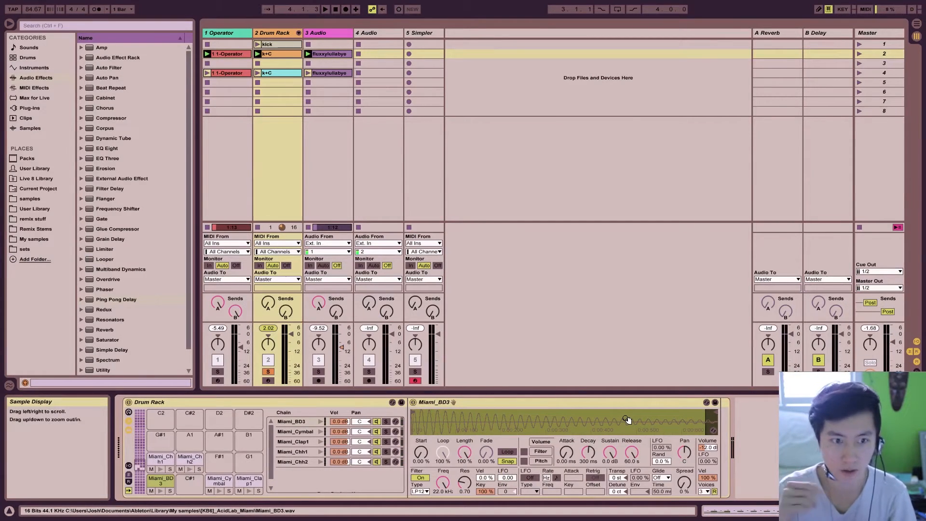
{"action": "left_click", "coordinate": [160, 483]}
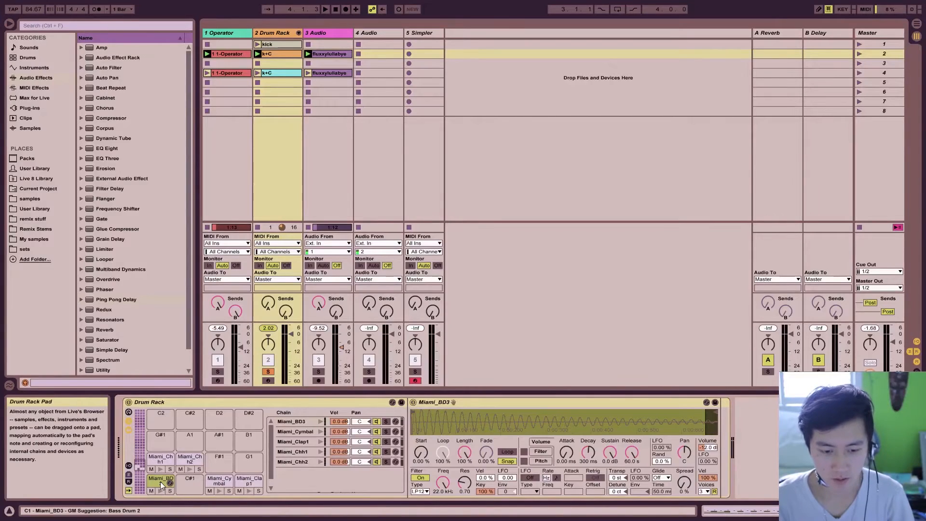
{"action": "left_click", "coordinate": [169, 490]}
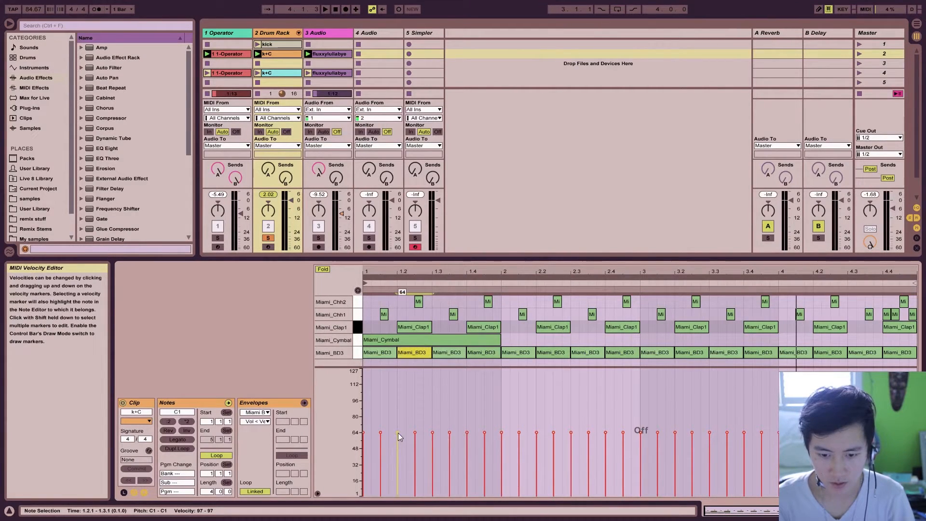
- Drag the kick velocity markers higher, then return to the Drum Rack view
{"action": "left_click_drag", "start_coordinate": [397, 434], "coordinate": [398, 428]}
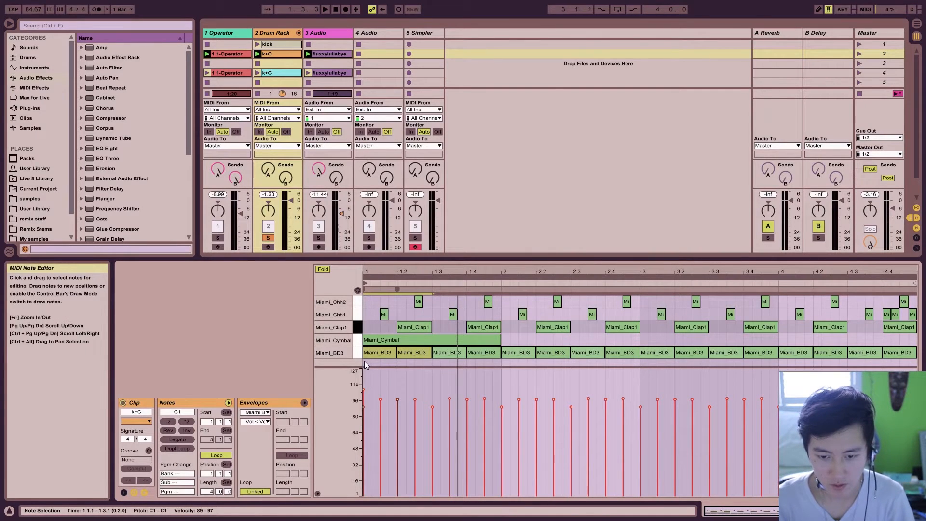
{"action": "left_click", "coordinate": [329, 9]}
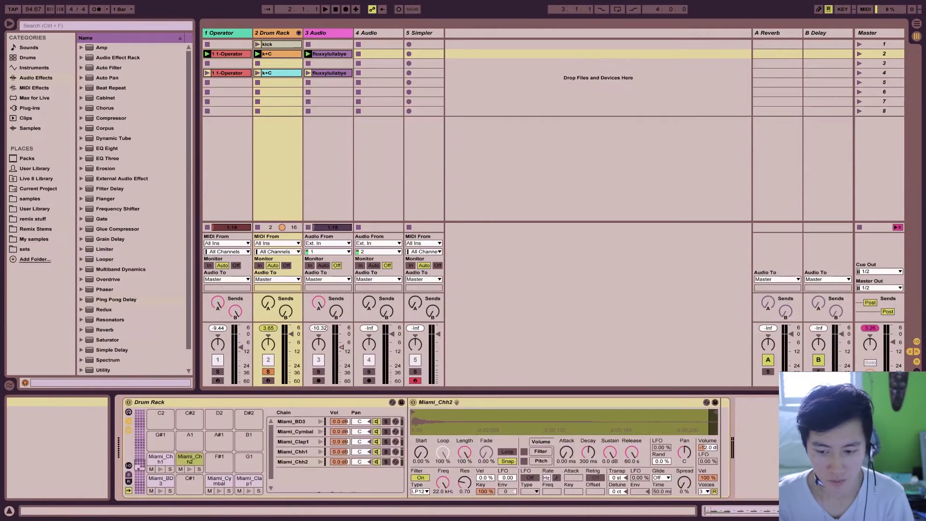
- Select the Miami_Chh1 hi-hat pad to show its sampler settings
{"action": "left_click", "coordinate": [160, 459]}
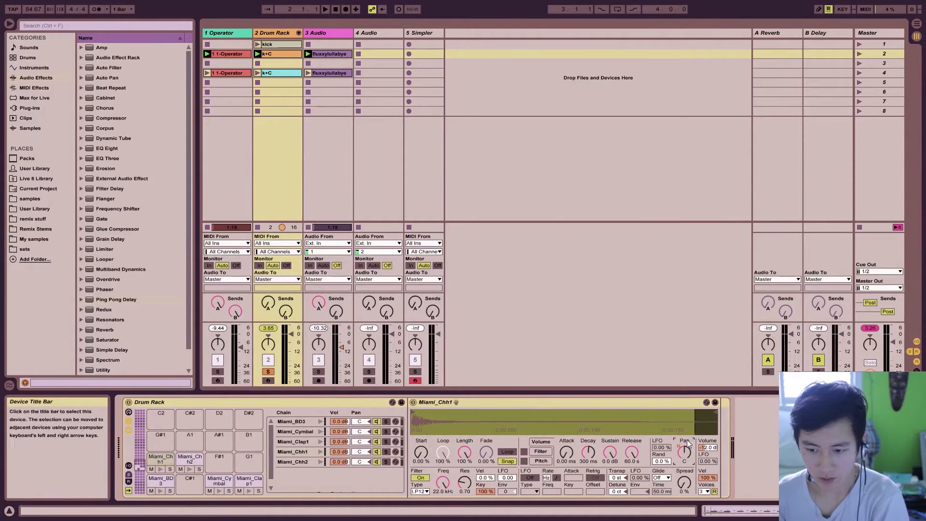
{"action": "mouse_move", "coordinate": [685, 455]}
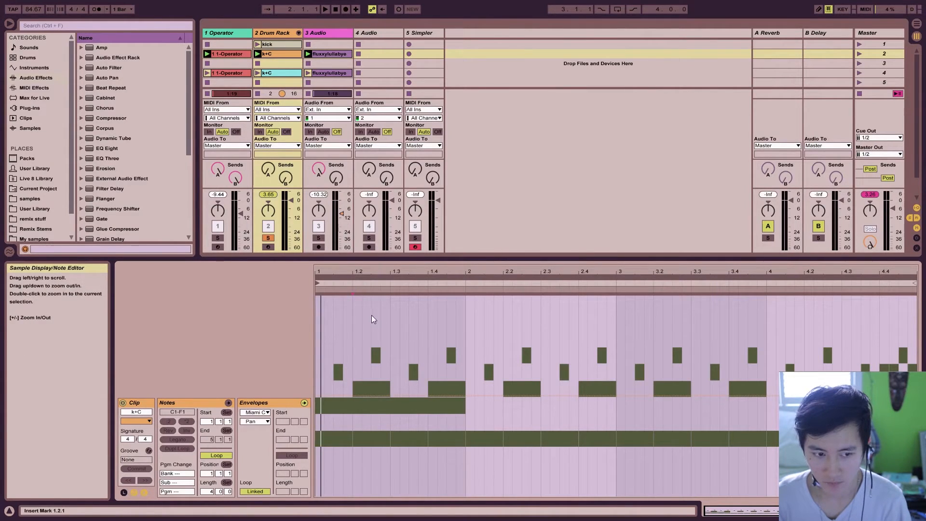
{"action": "mouse_move", "coordinate": [336, 375]}
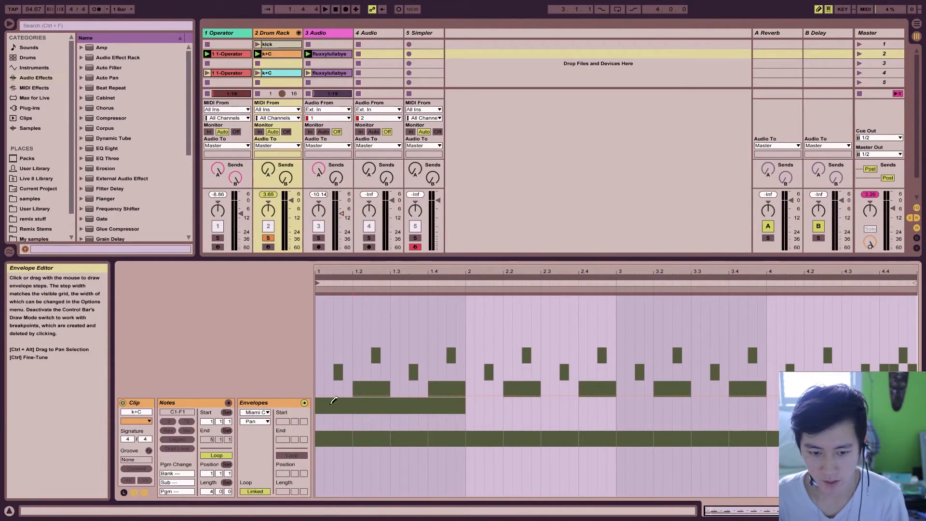
{"action": "mouse_move", "coordinate": [907, 355]}
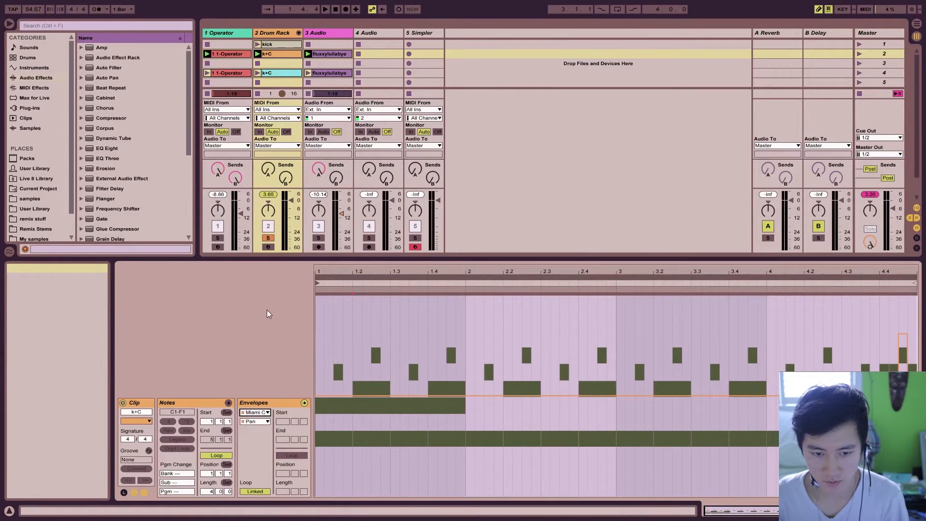
{"action": "mouse_move", "coordinate": [273, 384]}
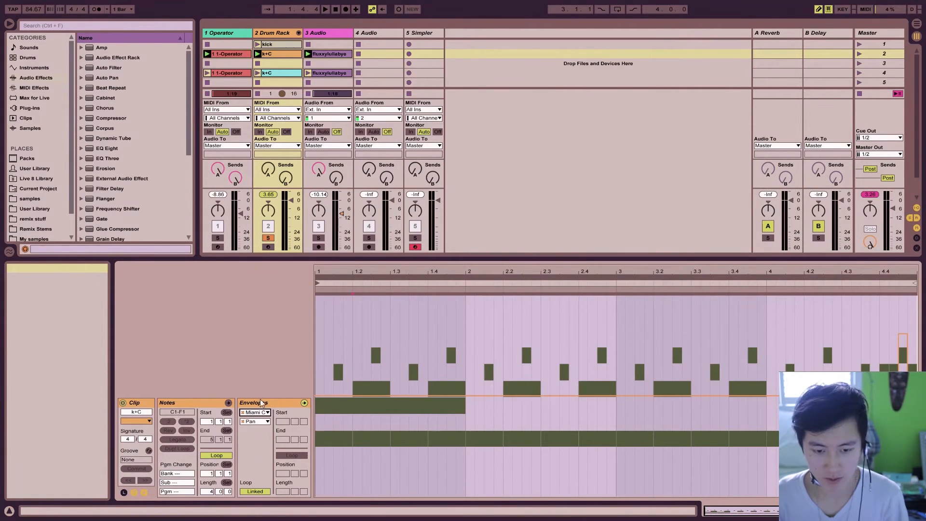
{"action": "mouse_move", "coordinate": [263, 425]}
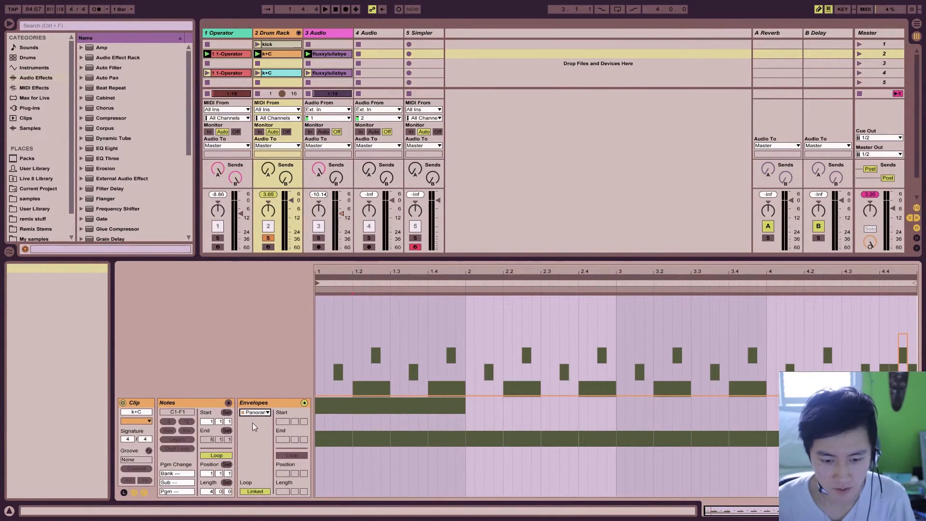
- Choose the Panorama control in the clip's Envelopes device chooser
{"action": "left_click", "coordinate": [255, 412]}
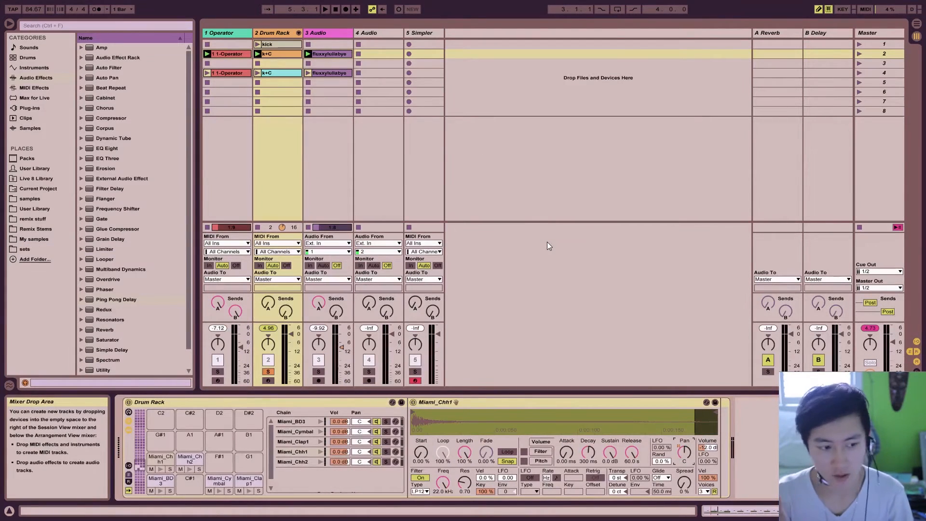
{"action": "mouse_move", "coordinate": [524, 302]}
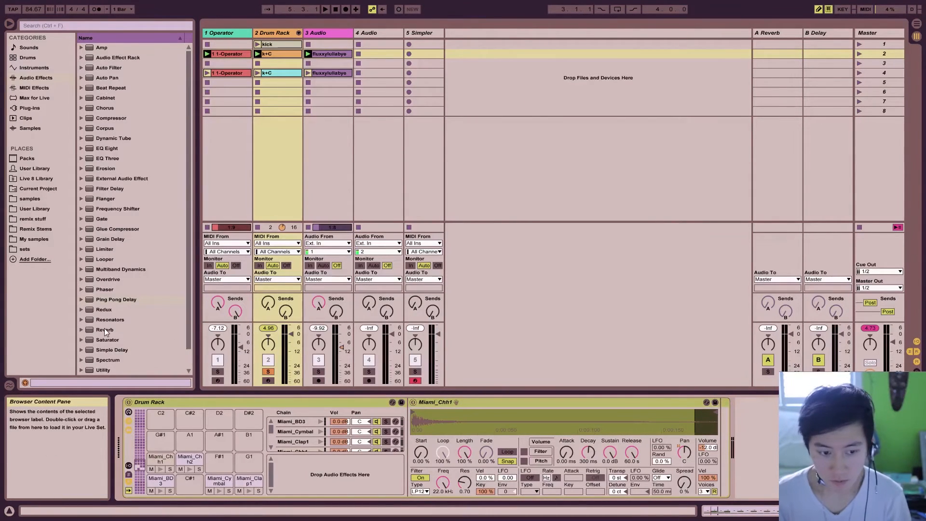
{"action": "left_click", "coordinate": [105, 329]}
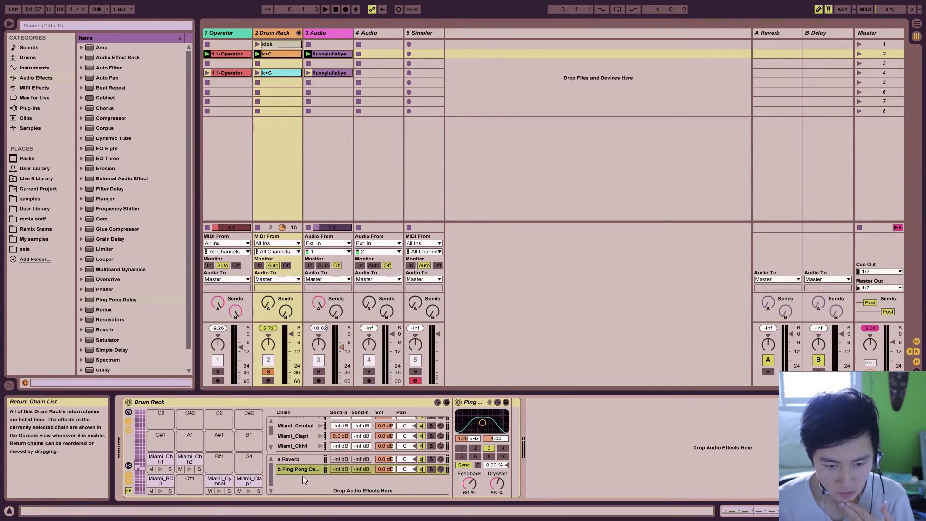
- Raise reverb and delay sends on the cymbal, hi-hat and Miami_Clap1 chains
{"action": "left_click", "coordinate": [159, 460]}
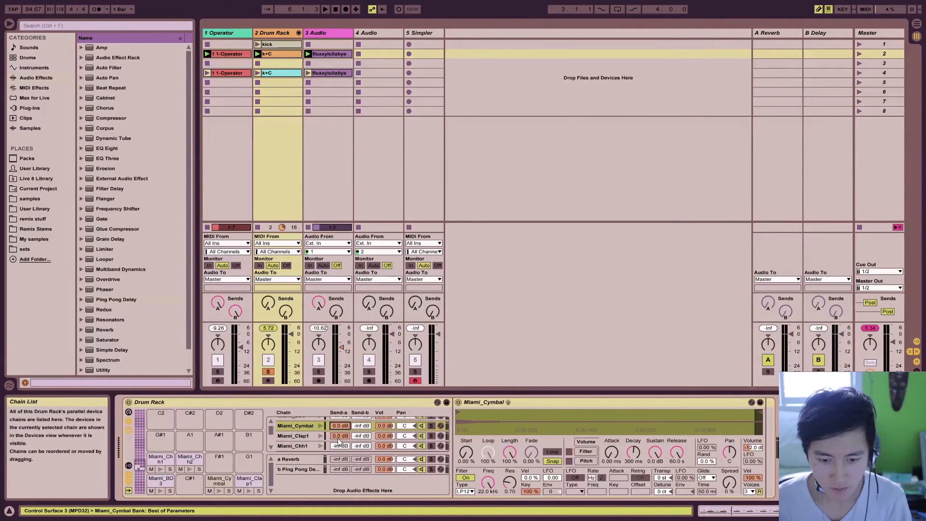
{"action": "left_click", "coordinate": [293, 446]}
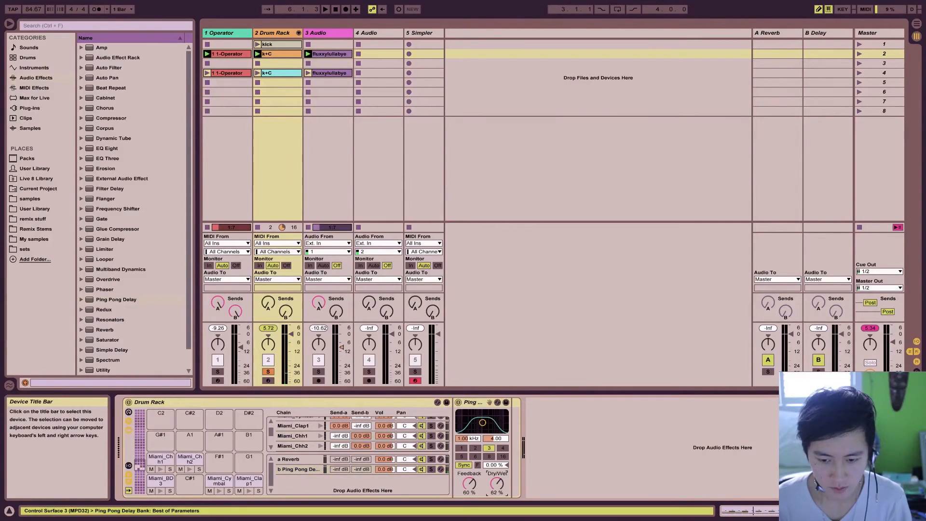
{"action": "left_click_drag", "start_coordinate": [483, 421], "coordinate": [476, 420]}
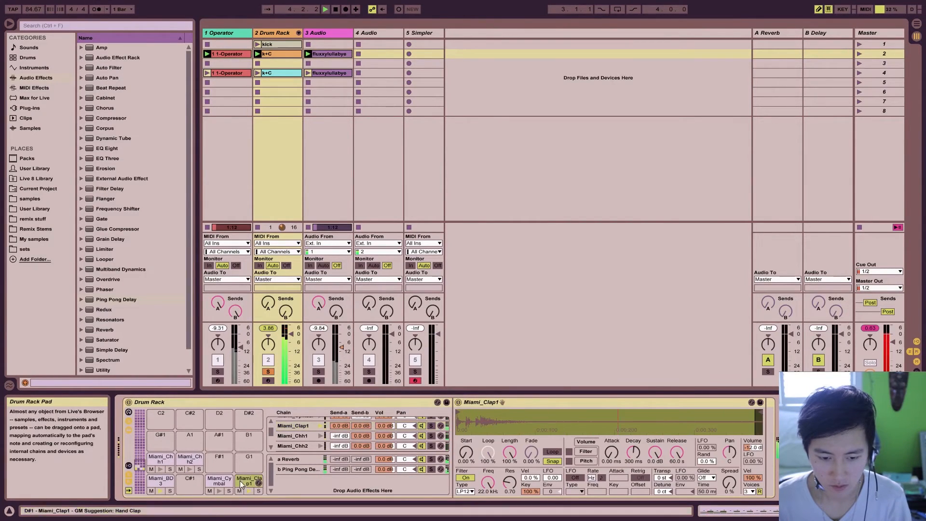
{"action": "left_click", "coordinate": [299, 469]}
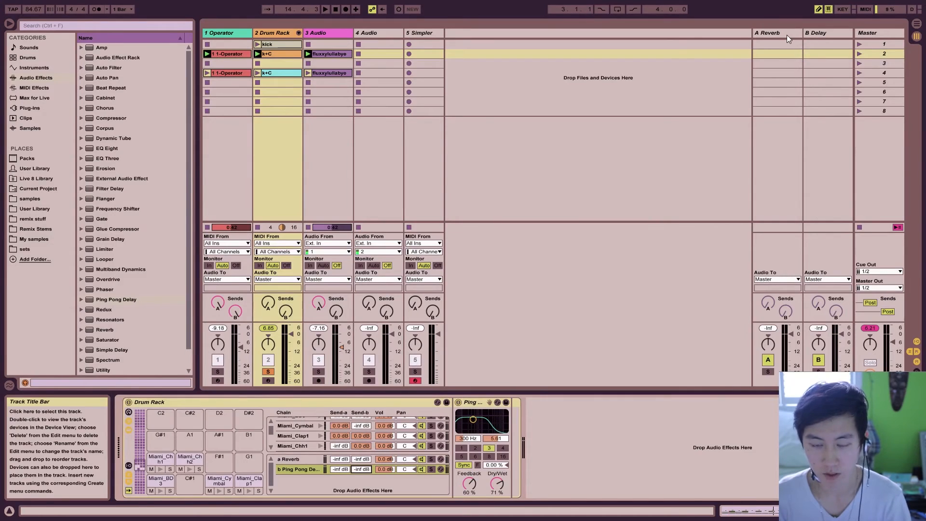
- Select the Reverb return chain in the drum rack
{"action": "left_click", "coordinate": [773, 33]}
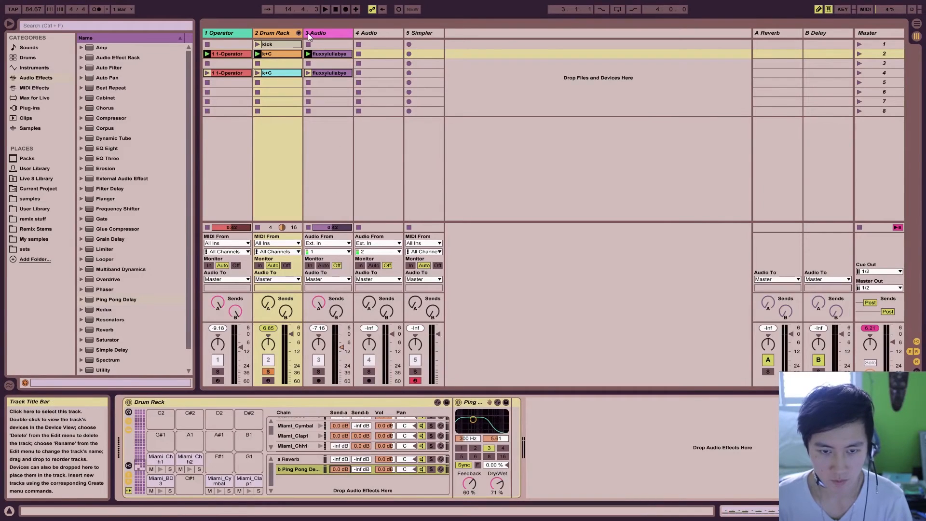
{"action": "left_click", "coordinate": [298, 33]}
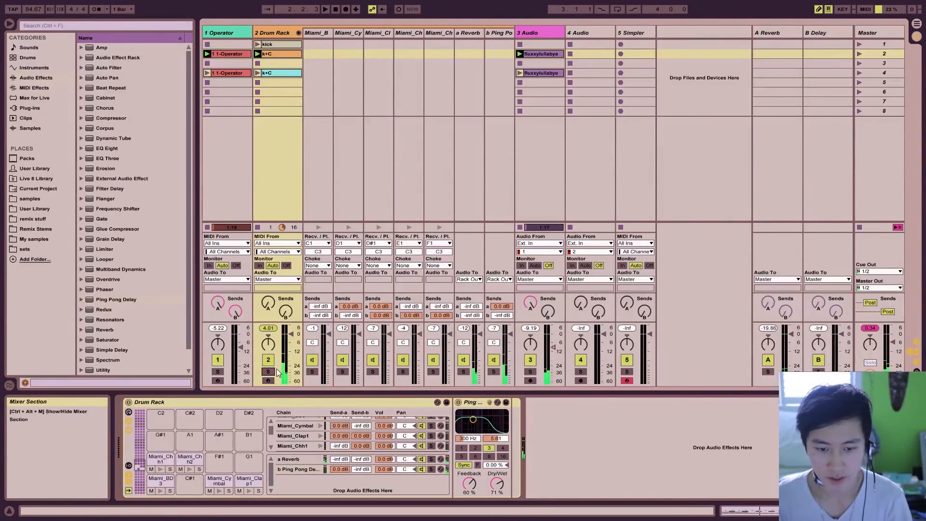
{"action": "mouse_move", "coordinate": [297, 32]}
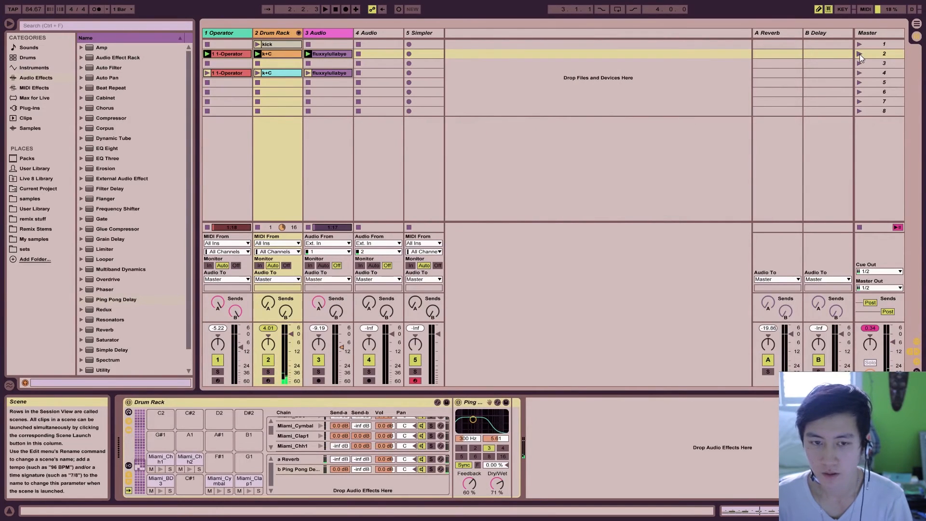
- Launch scene 2 and show a k+C drum clip in the clip editor
{"action": "left_click", "coordinate": [860, 53]}
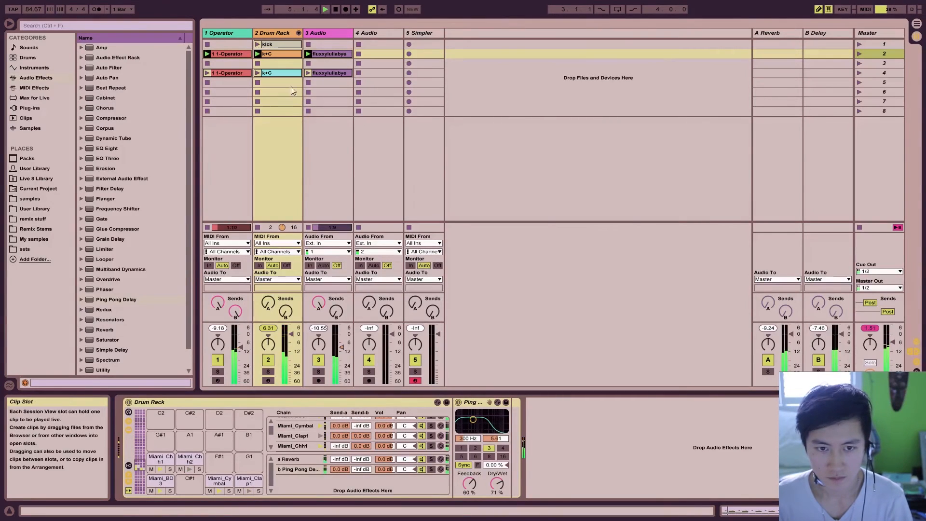
{"action": "left_click", "coordinate": [276, 73]}
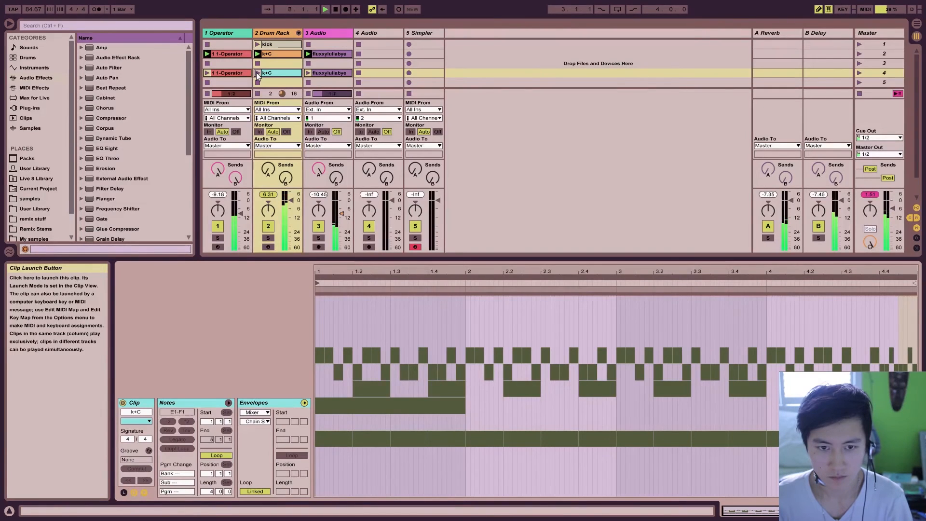
- Launch the lower k+C drum clip, then the kick clip
{"action": "left_click", "coordinate": [258, 73]}
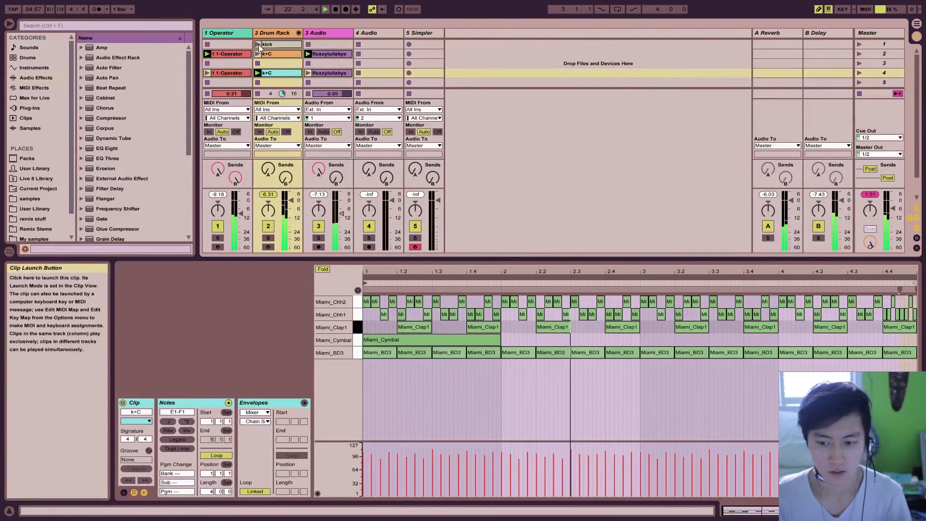
{"action": "left_click", "coordinate": [270, 43]}
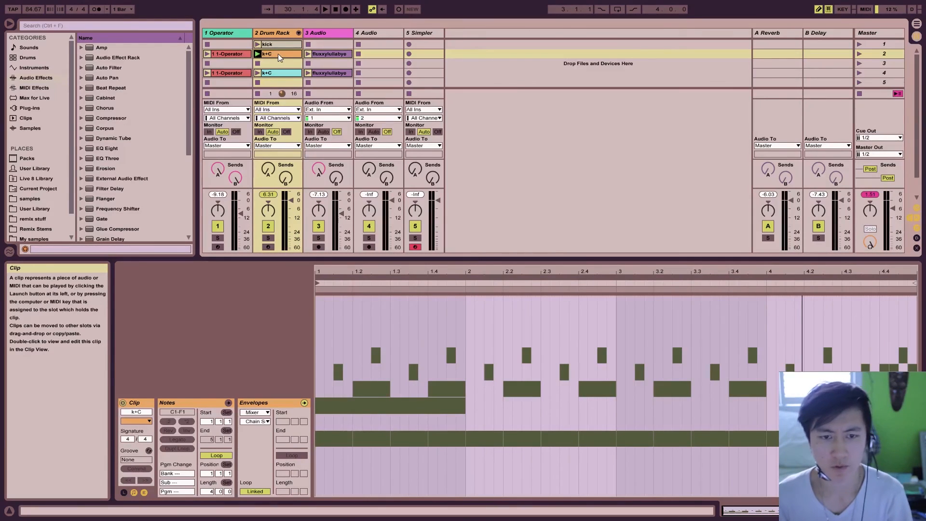
- Select the upper k+C clip and show the Ping Pong Delay return settings
{"action": "left_click", "coordinate": [267, 238]}
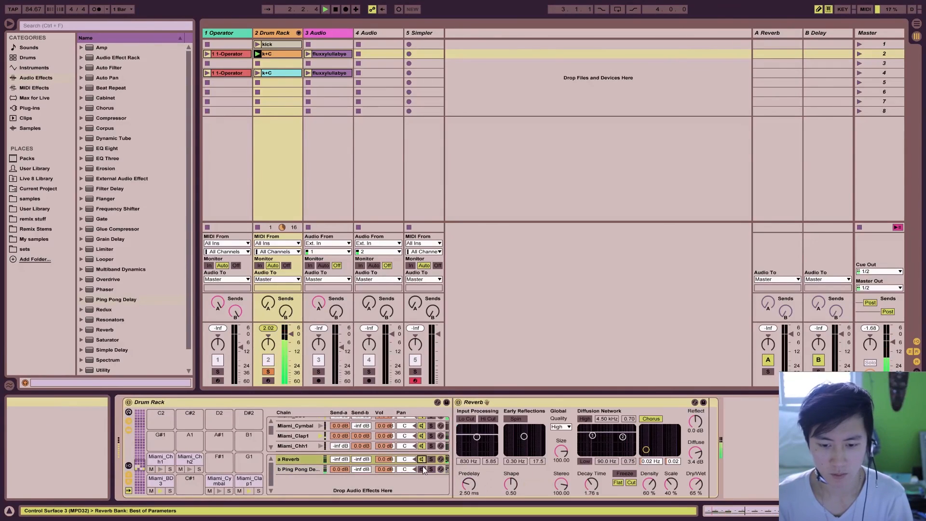
{"action": "left_click", "coordinate": [298, 469]}
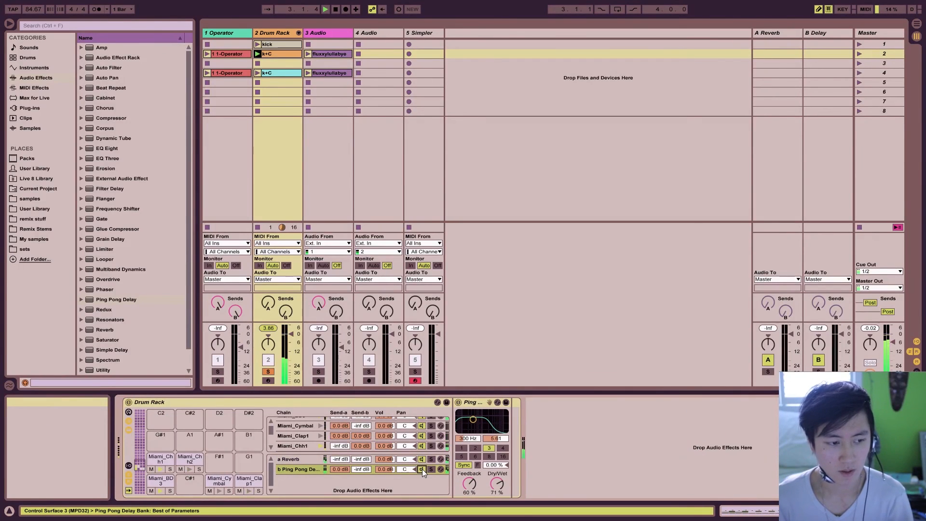